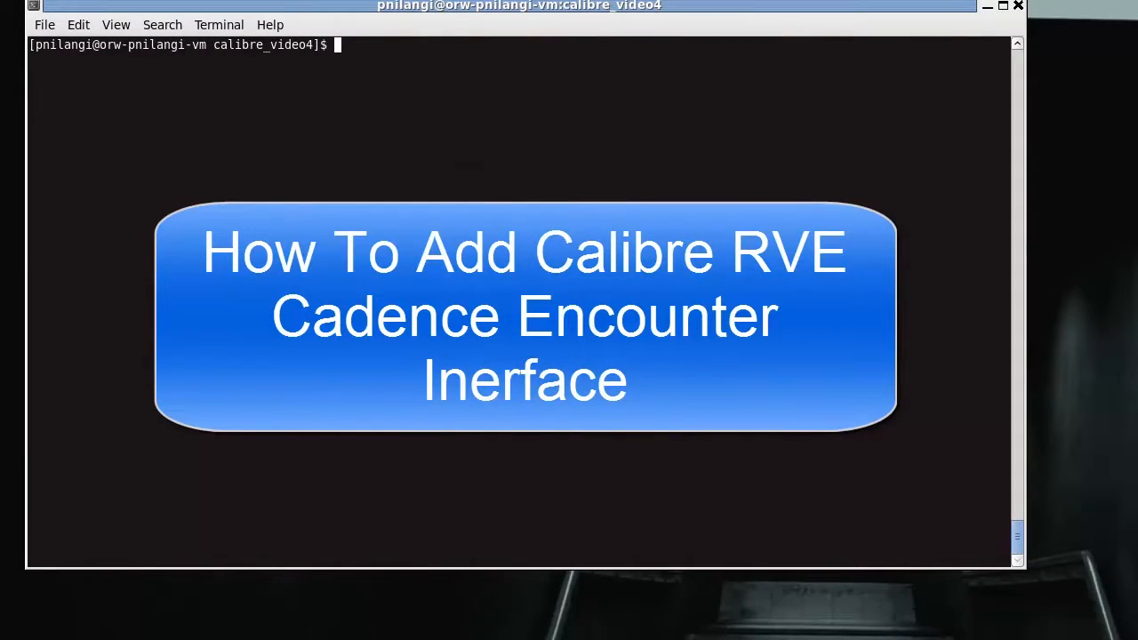
Step: Launch Encounter v14.10 from the calibre_video4 shell, then exit back to the prompt
type("enc")
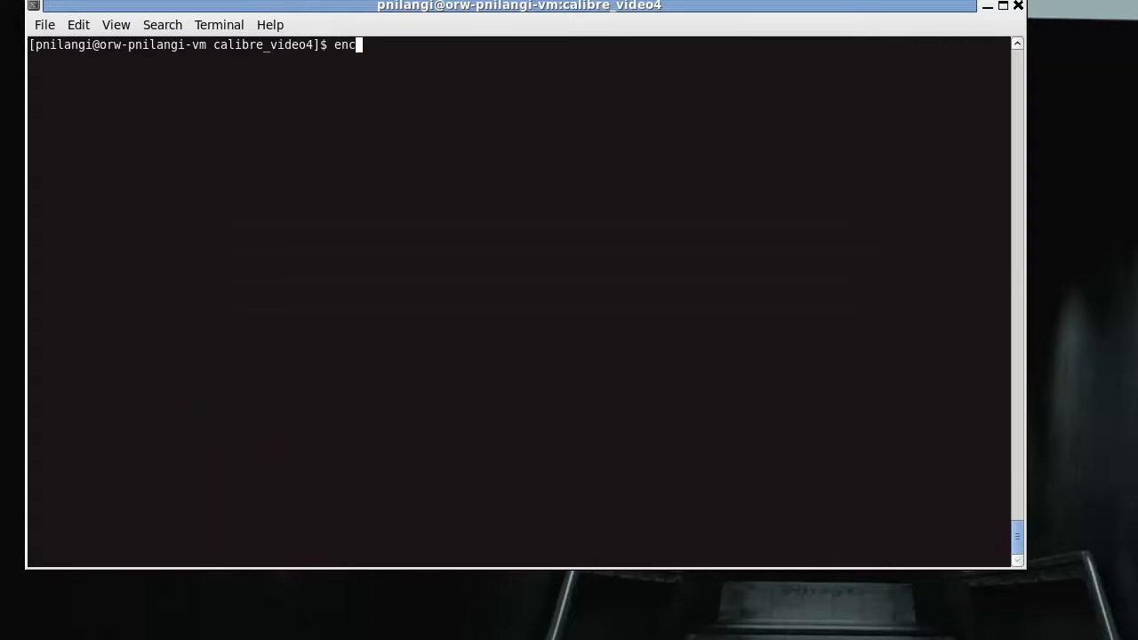
type("ounter")
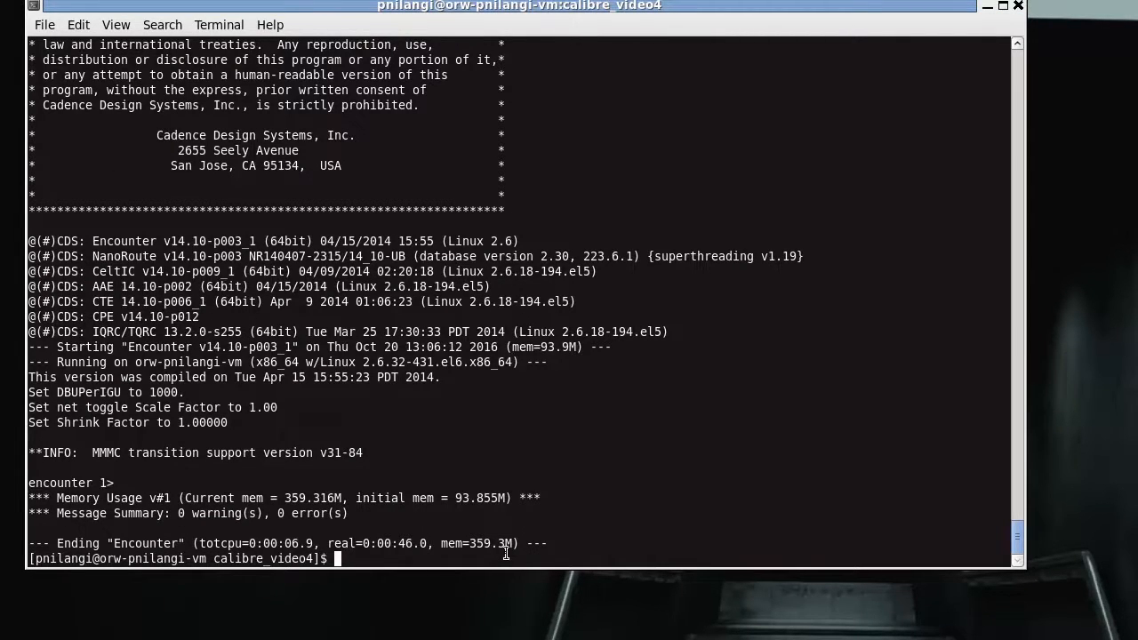
Step: Run 'gedit enc.tcl' to edit the Encounter startup script
type("ge")
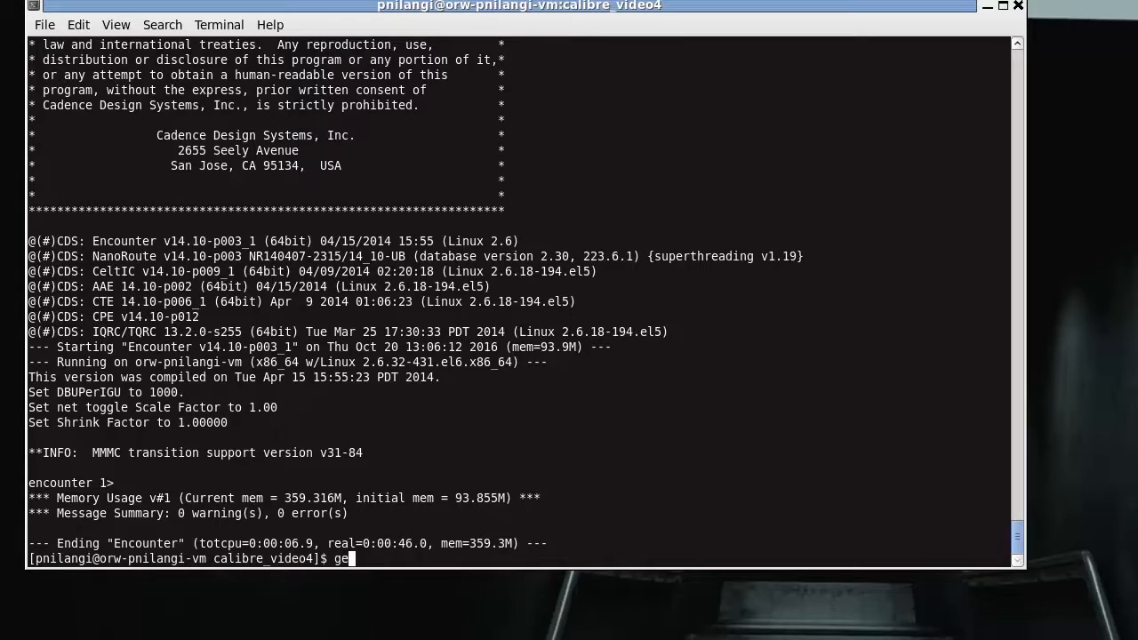
type("dit")
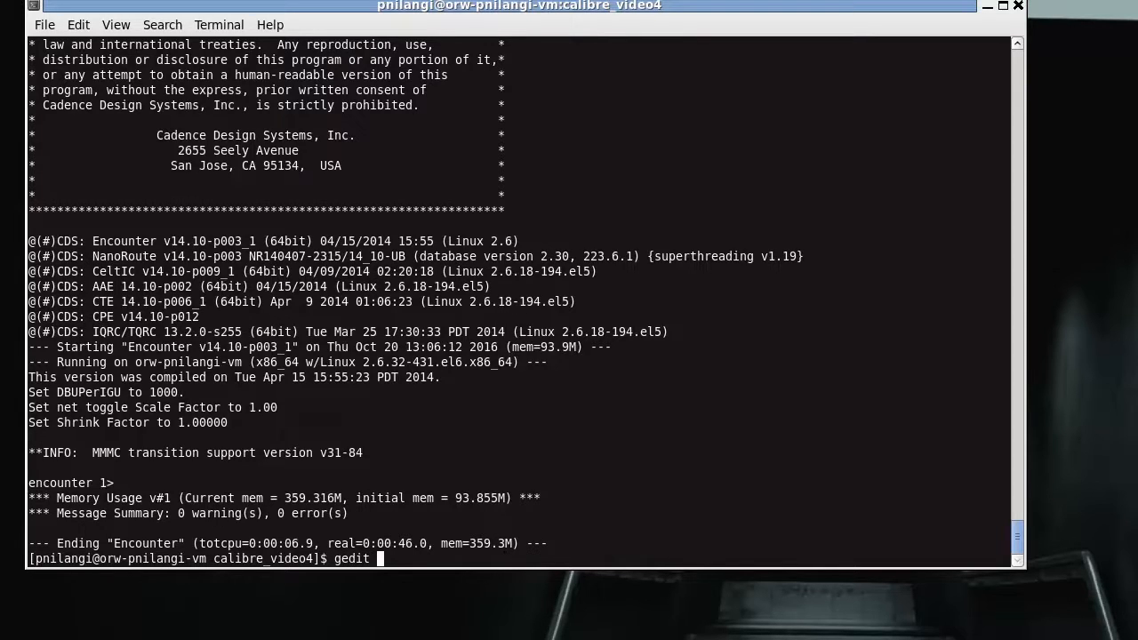
type("enc.tcl")
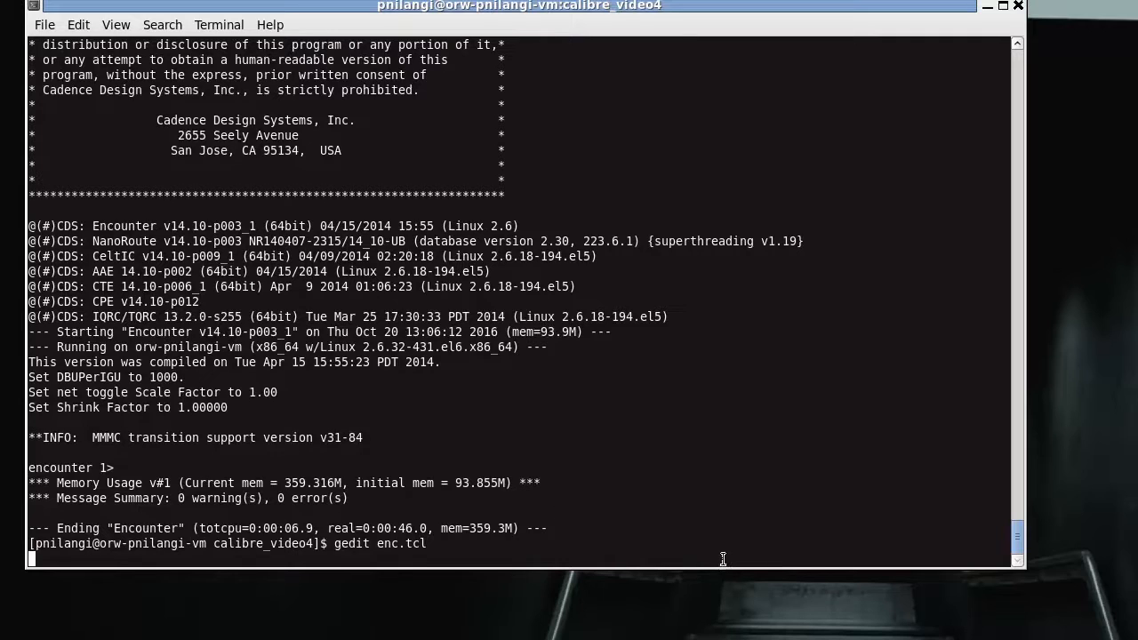
key("Return")
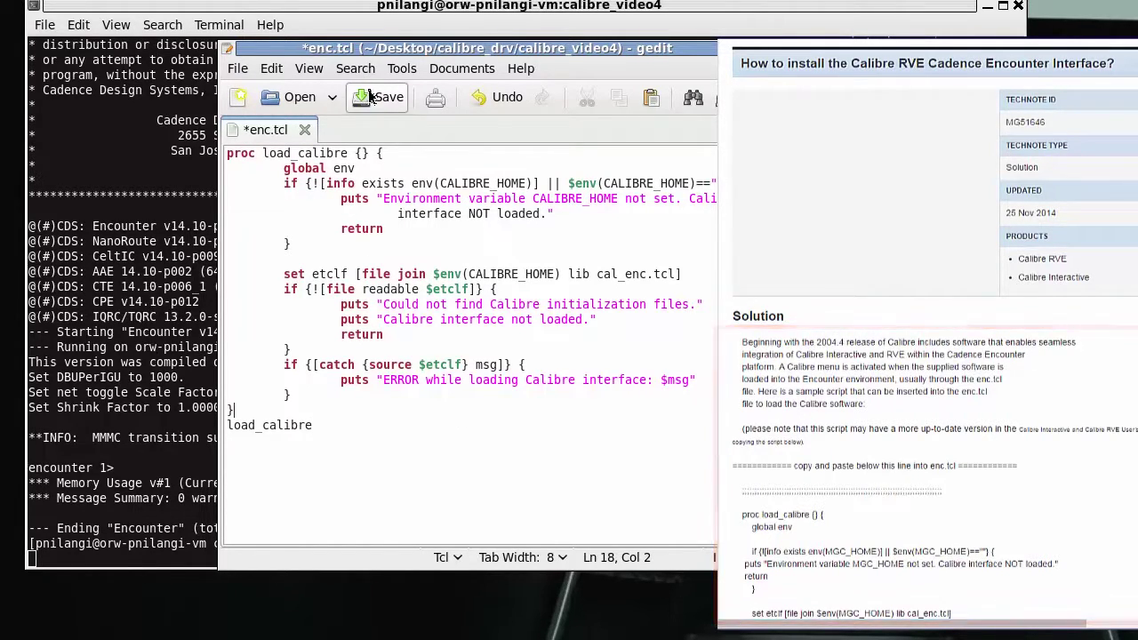
Step: Save enc.tcl with the pasted load_calibre procedure and close gedit
left_click(378, 97)
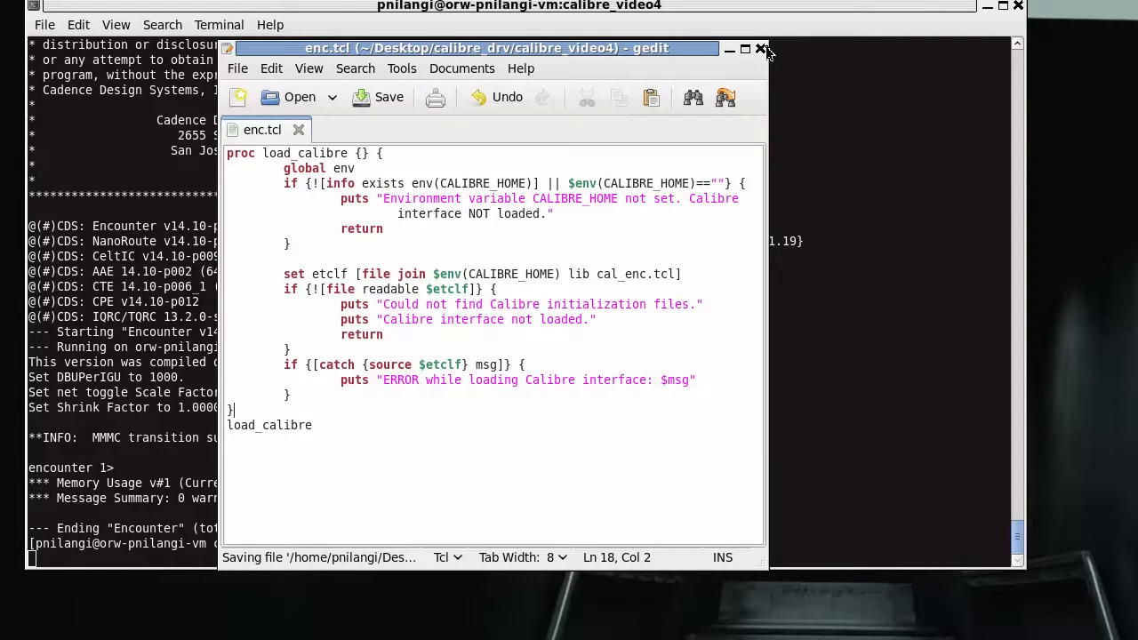
left_click(760, 49)
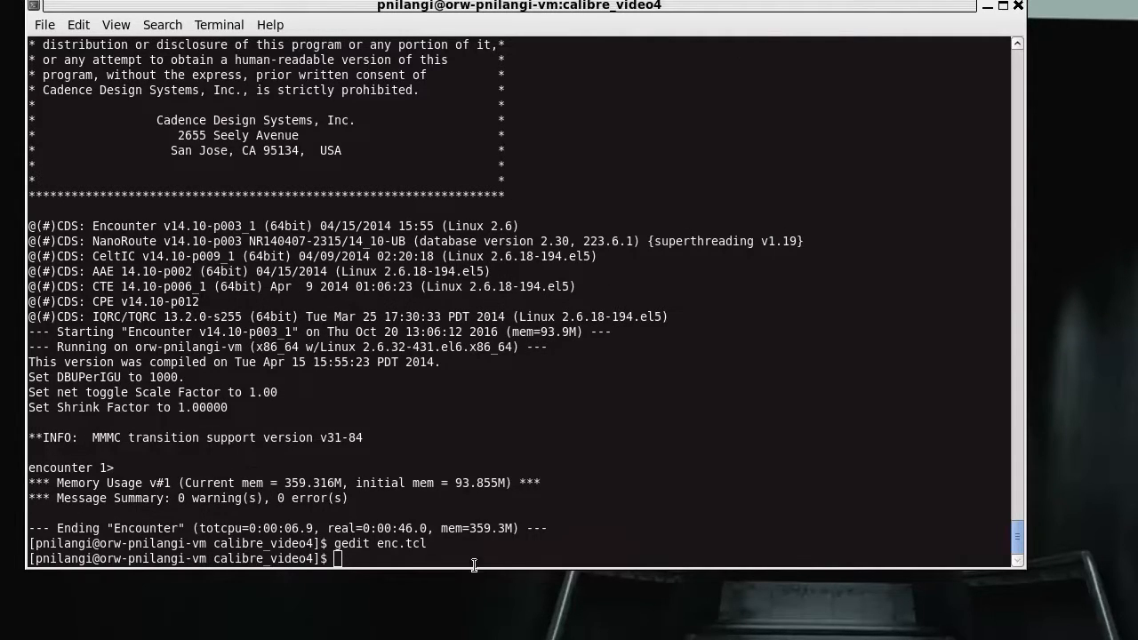
Step: Start Encounter again with the 'encounter' command
type("enc")
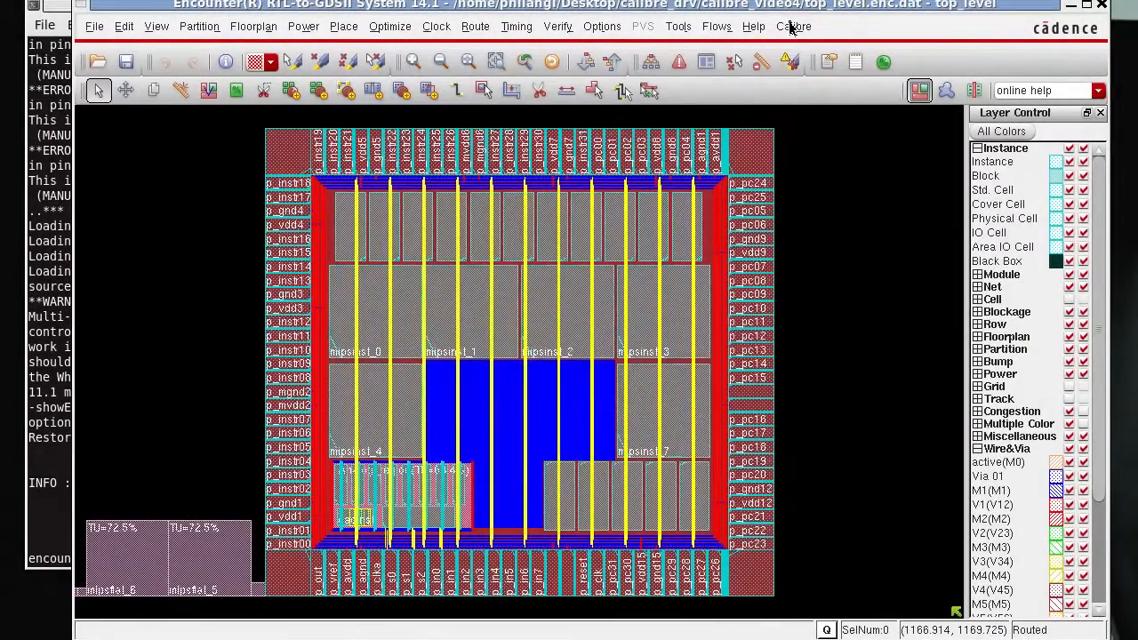
Step: Check the Calibre menu lists nmDRC, nmLVS, PEX and RVE entries, then dismiss it
left_click(797, 26)
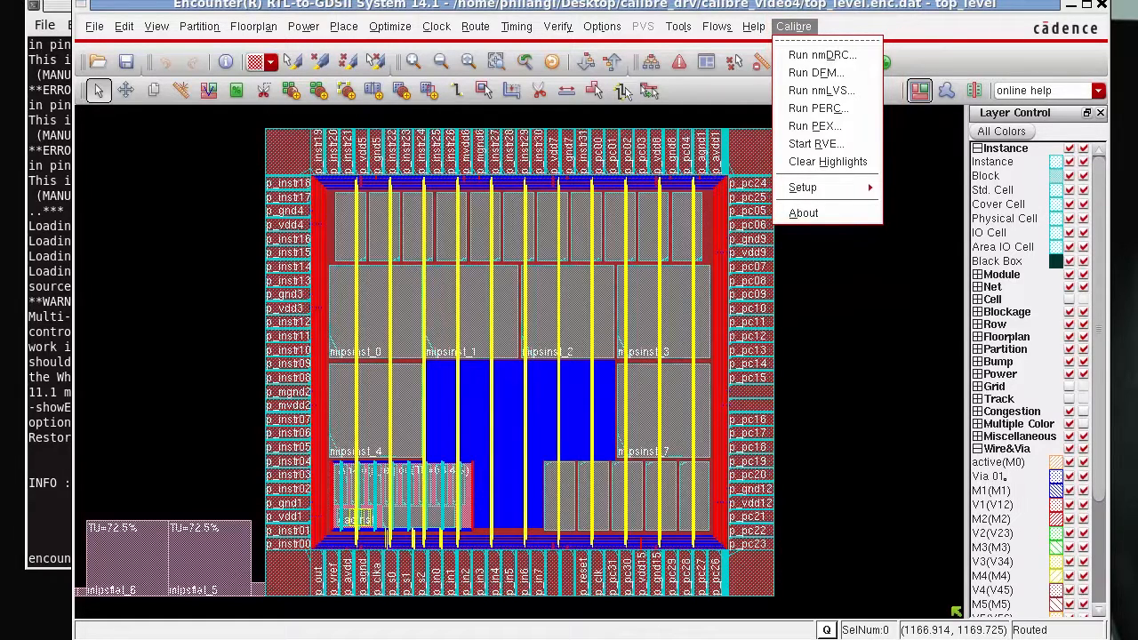
left_click(867, 349)
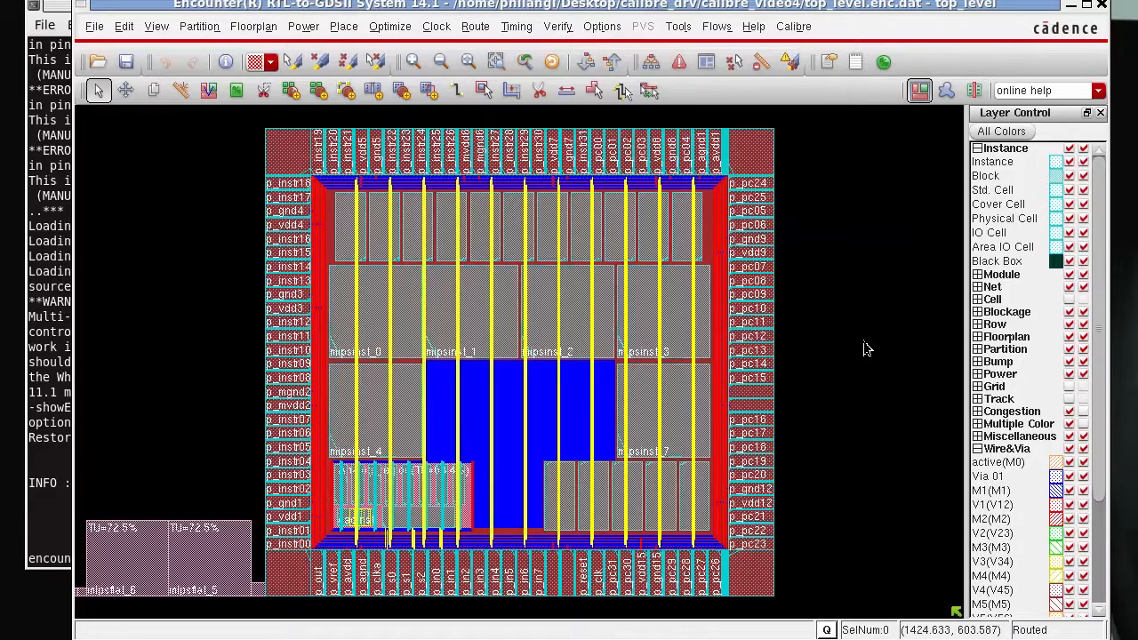